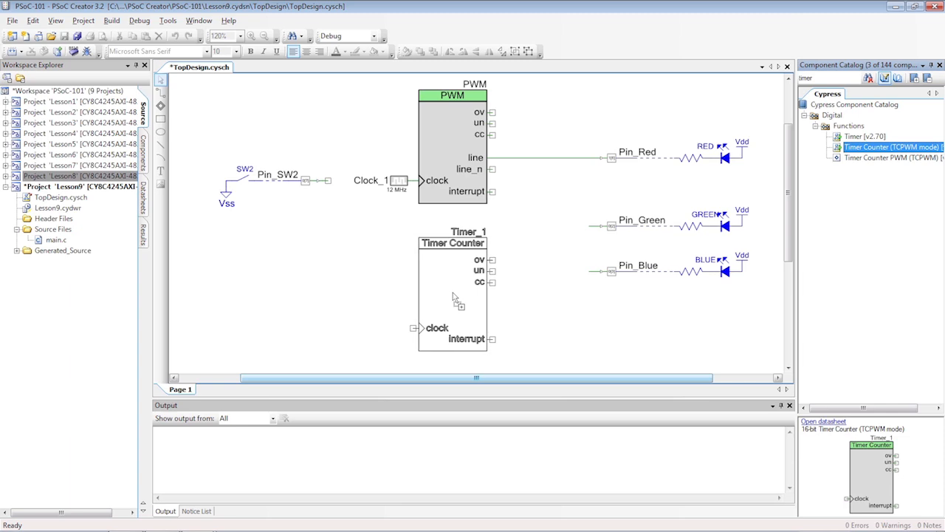
# Step: Search the catalog for 'timer' and drop a Timer Counter (TCPWM mode) onto the schematic
pyautogui.click(452, 288)
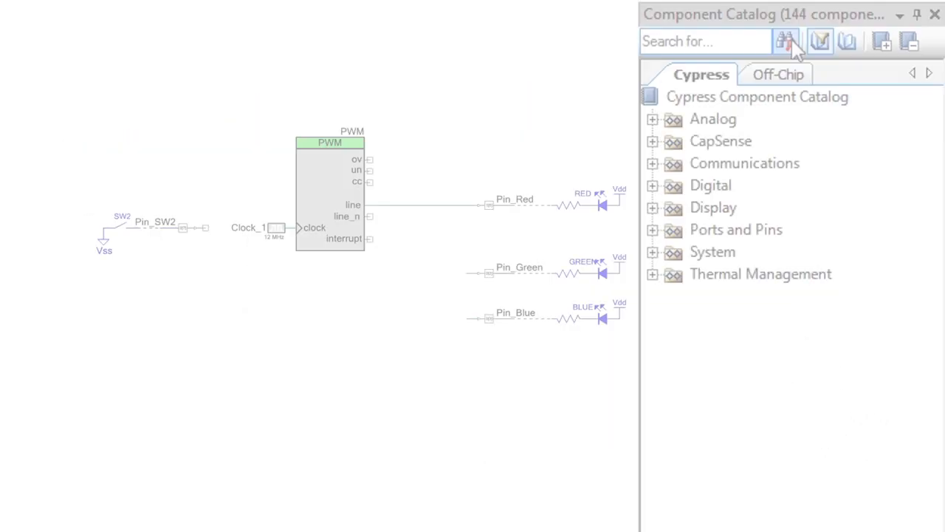
pyautogui.write('timer')
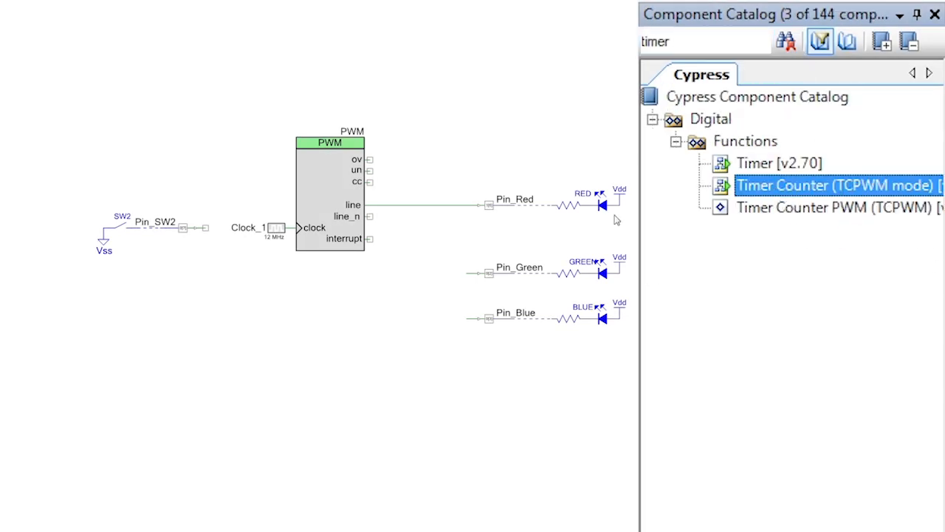
pyautogui.moveTo(813, 184); pyautogui.dragTo(331, 337)
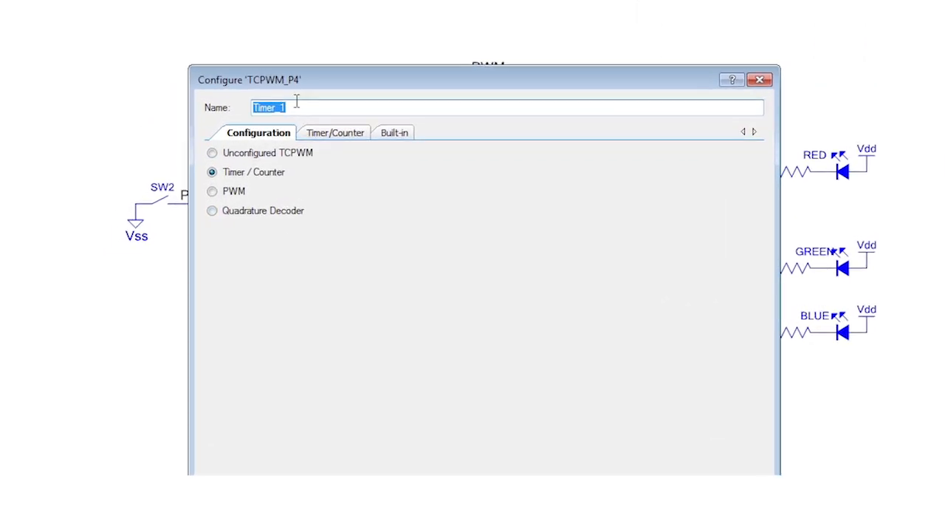
# Step: Name the timer 'Timer', enable stop, set falling-edge start, and interrupt on compare/capture
pyautogui.write('Timer')
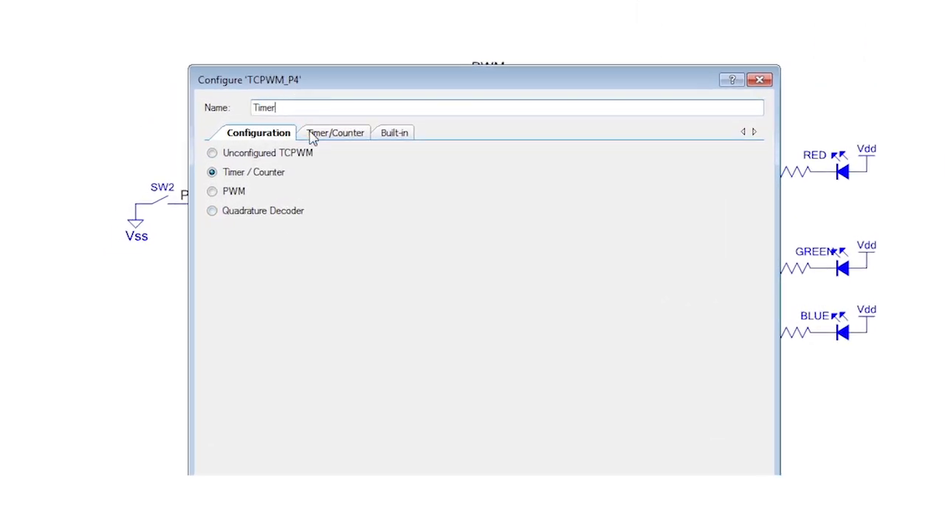
pyautogui.click(335, 132)
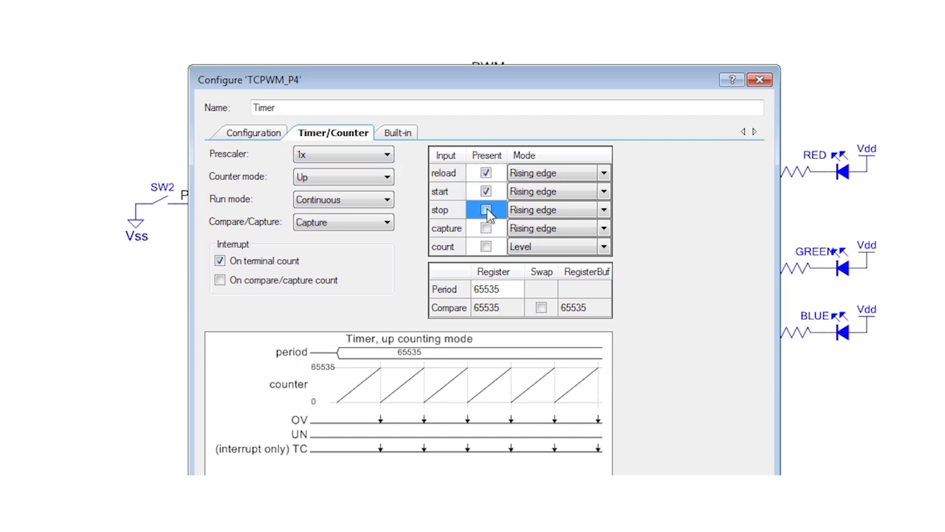
pyautogui.click(486, 210)
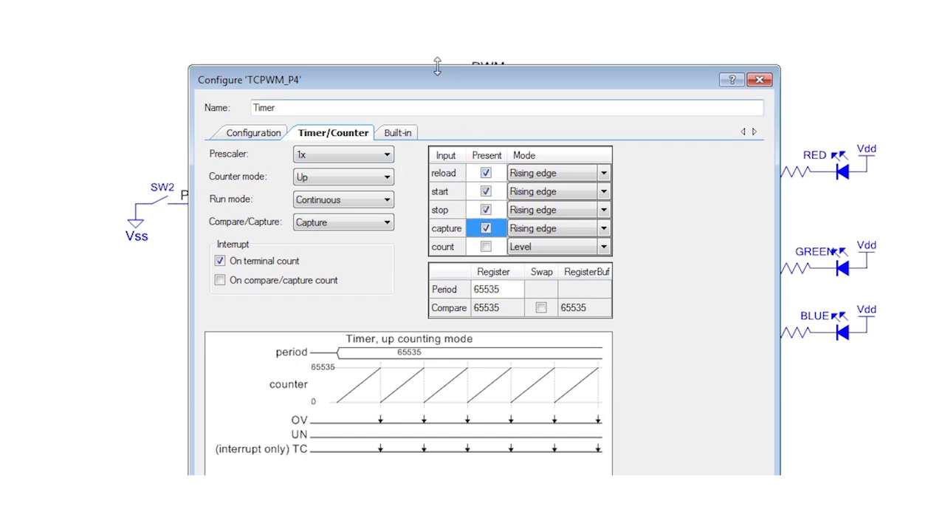
pyautogui.moveTo(439, 83)
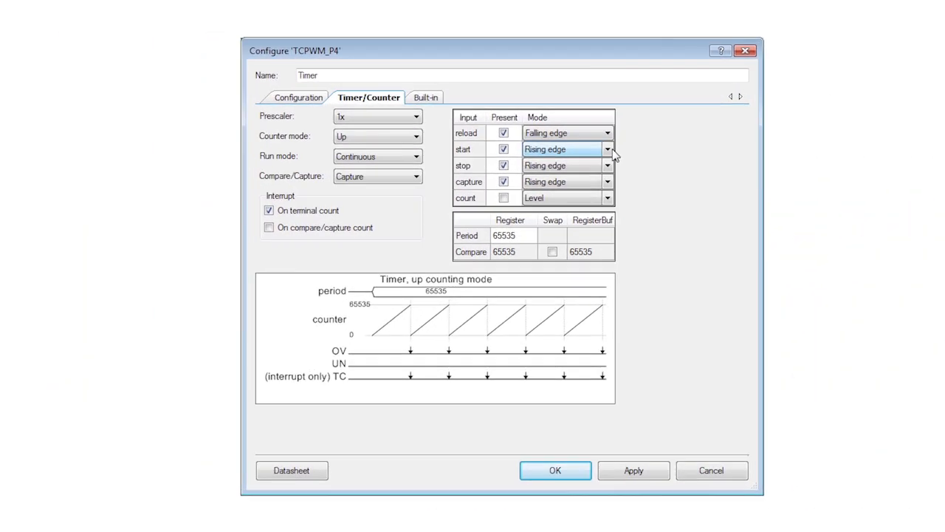
pyautogui.click(607, 149)
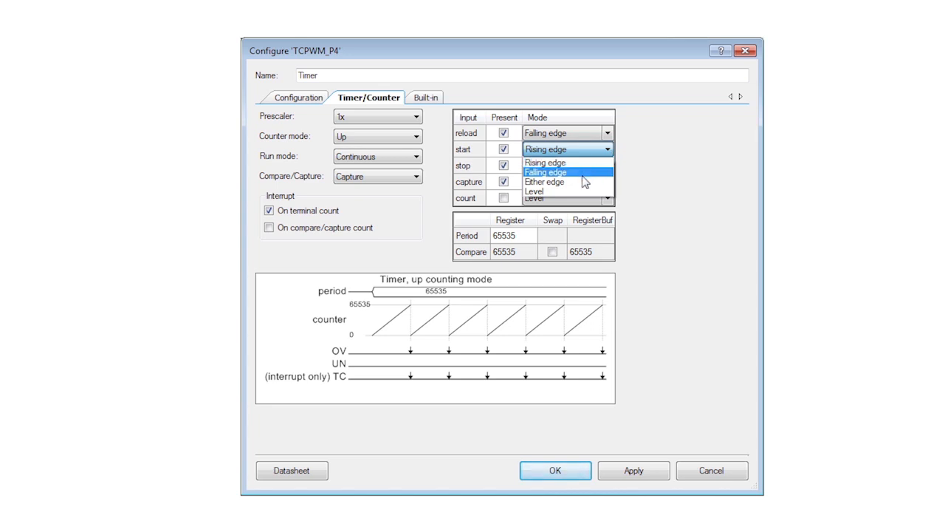
pyautogui.click(545, 171)
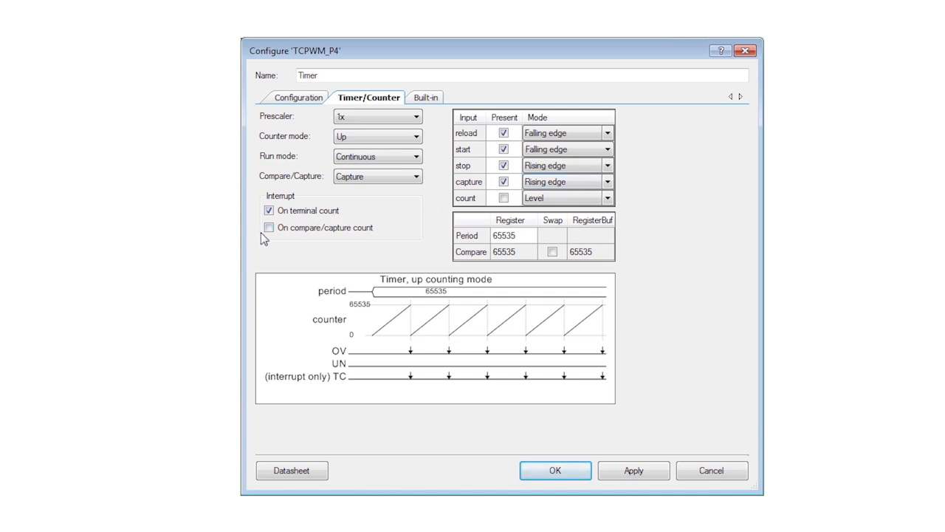
pyautogui.click(269, 210)
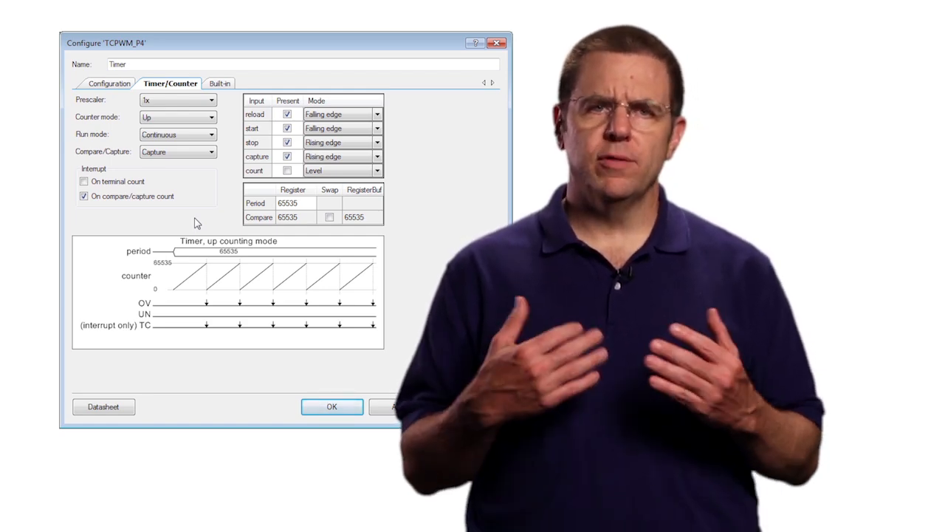
# Step: Confirm the Timer configuration with OK
pyautogui.click(332, 406)
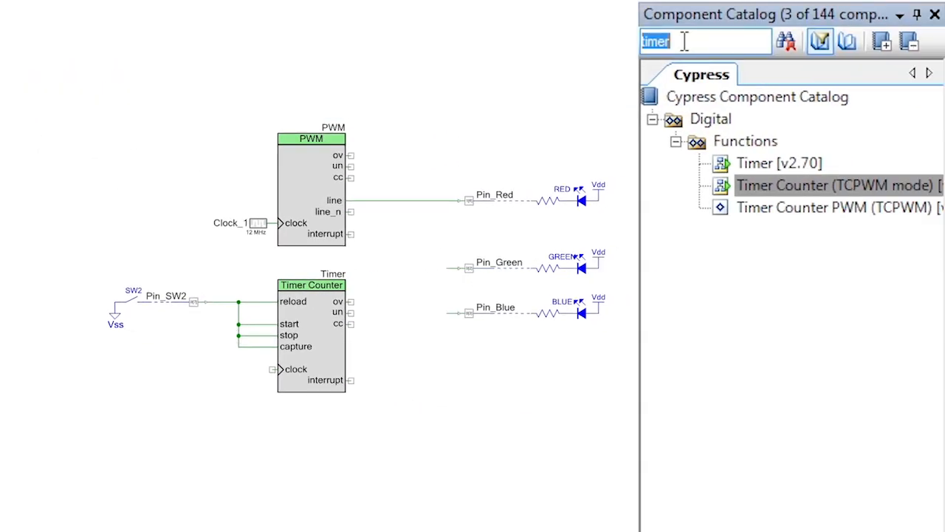
# Step: Add a Clock component from the catalog and set its frequency unit to kHz
pyautogui.write('clo')
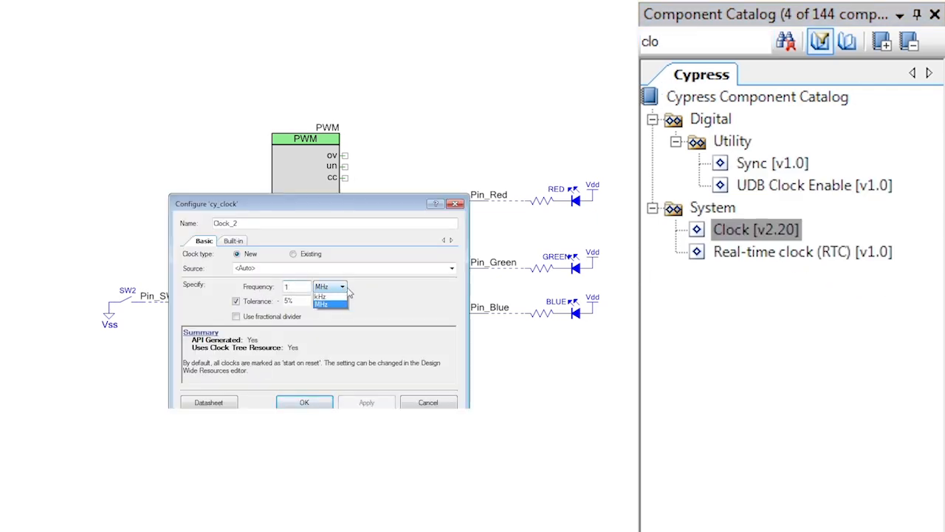
pyautogui.click(304, 402)
pyautogui.write('isr')
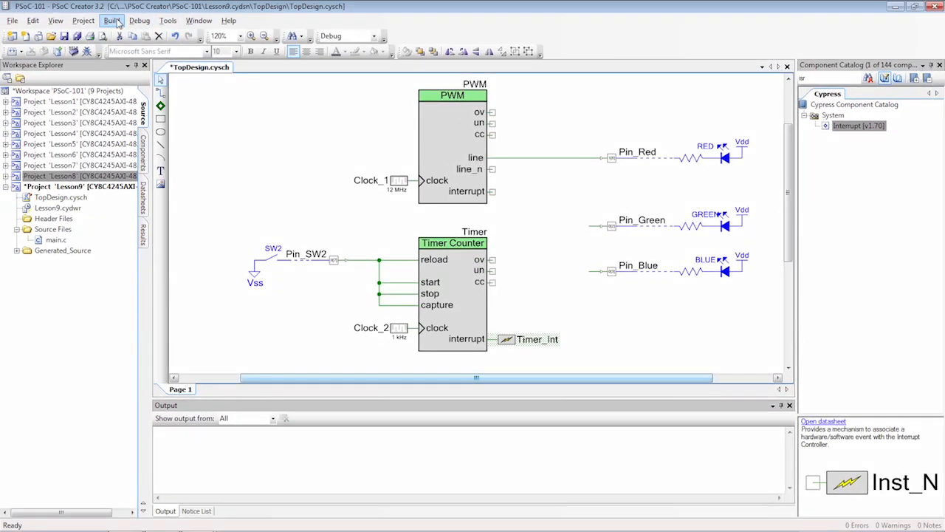
# Step: Build the project, then add Timer_Start() and Timer_Int_StartEx() calls in main.c
pyautogui.click(112, 20)
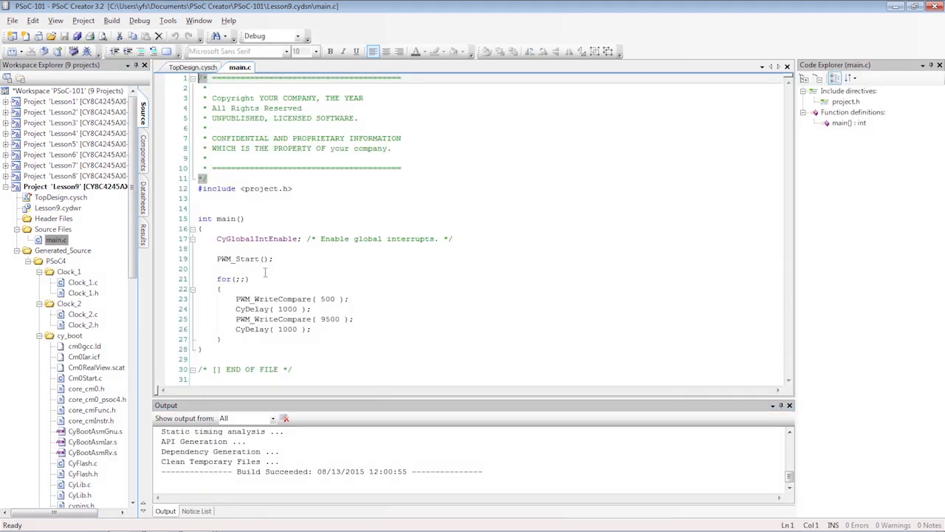
pyautogui.write('Timer_Start();')
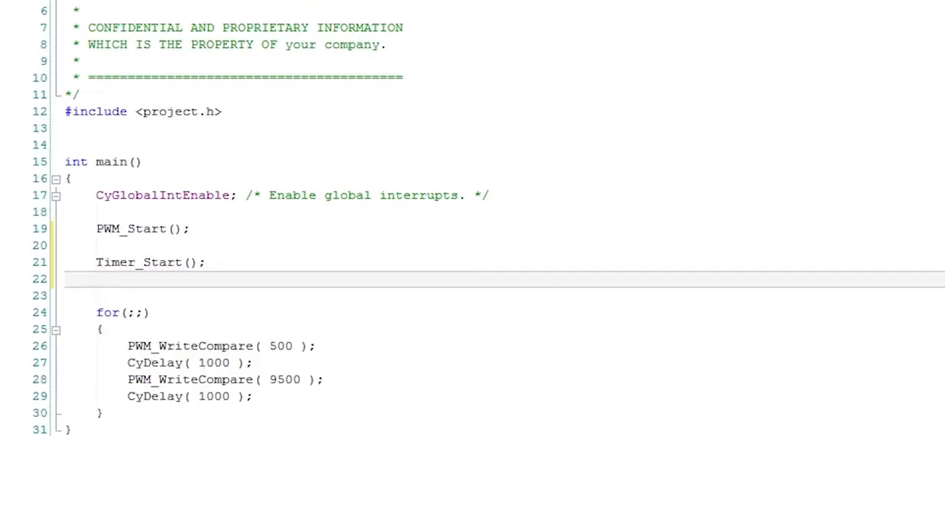
pyautogui.write('Timer_Int_StartEx( Timer_Int_Handler );')
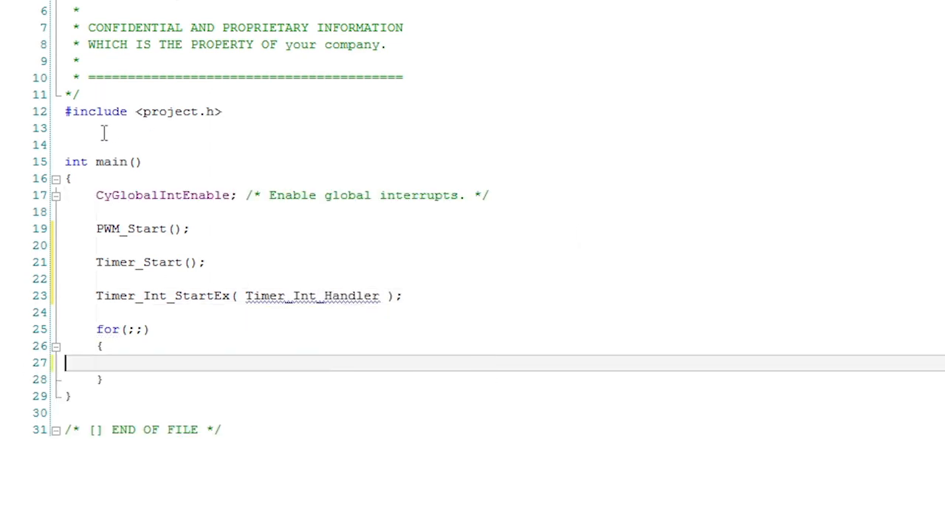
# Step: Declare CY_ISR(Timer_Int_Handler) and read the Timer capture into a uint16 counter
pyautogui.write('CY')
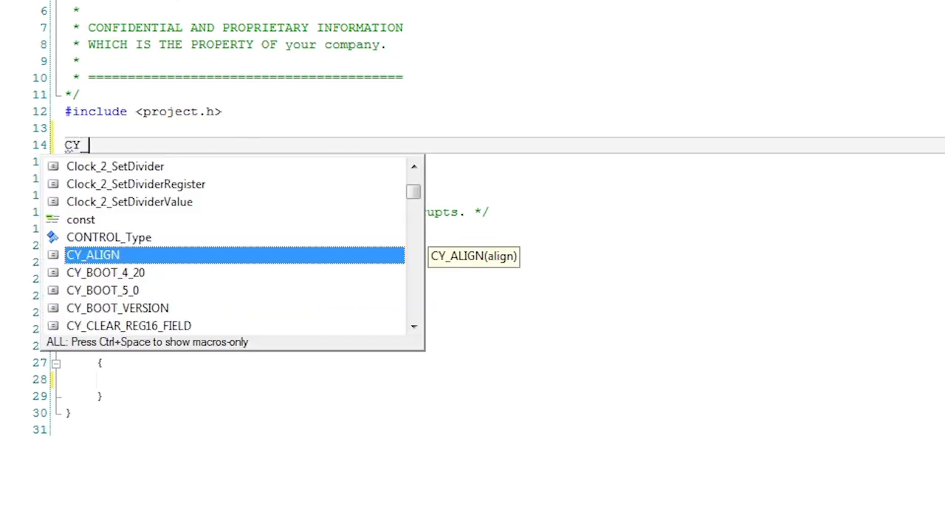
pyautogui.write('_ISR(')
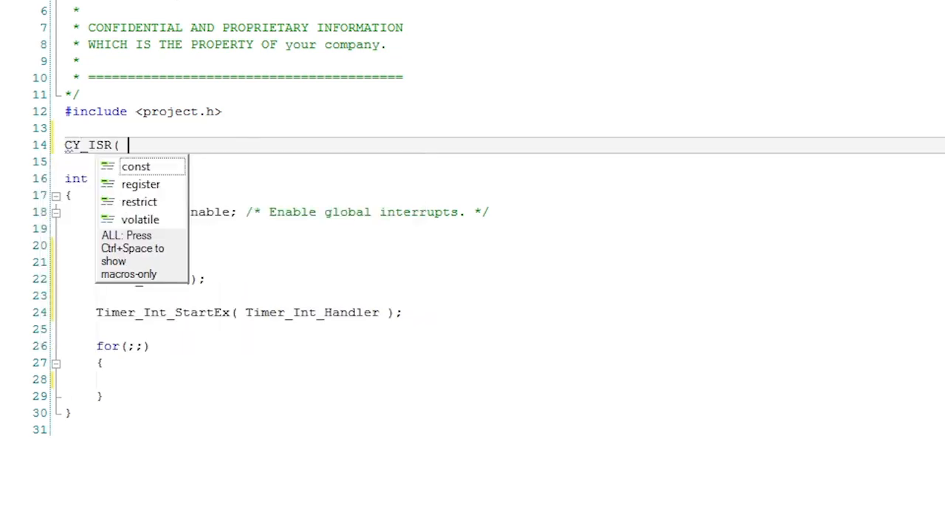
pyautogui.write('Timer_Int_')
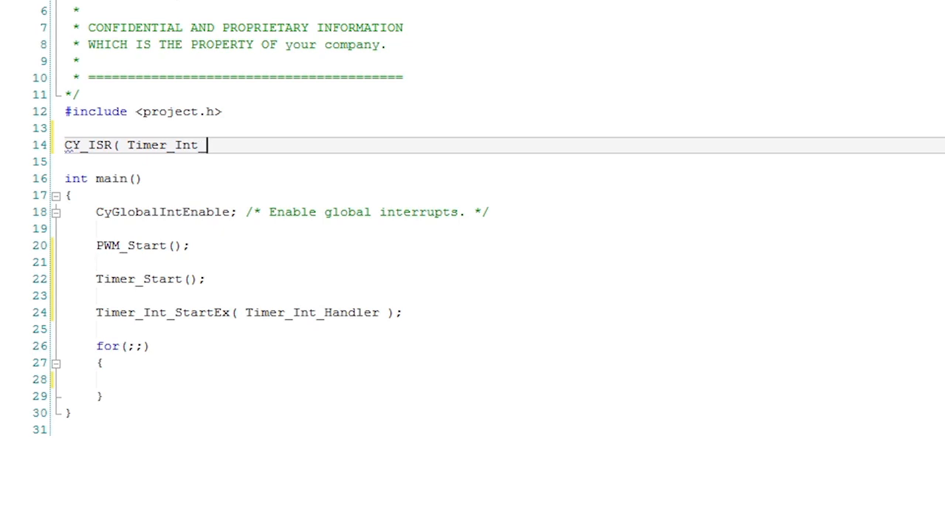
pyautogui.write('Handler )')
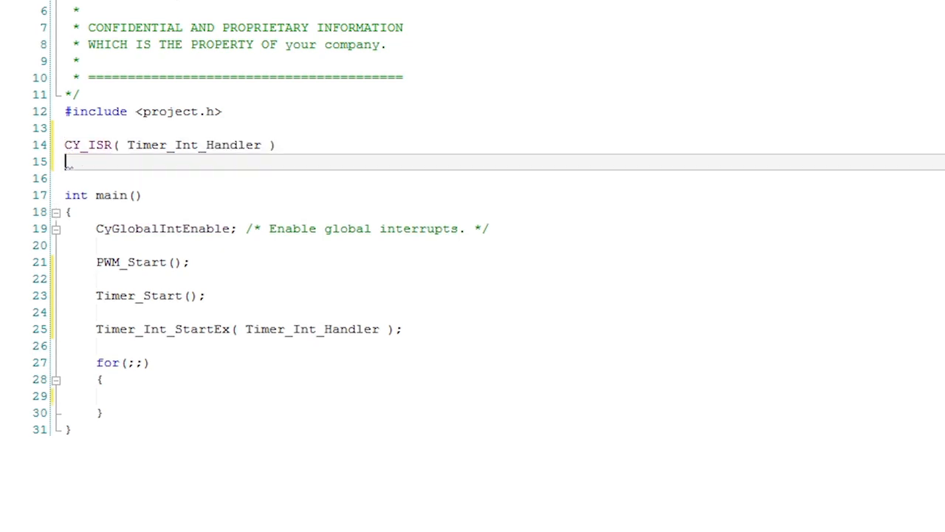
pyautogui.write('uint16 coun')
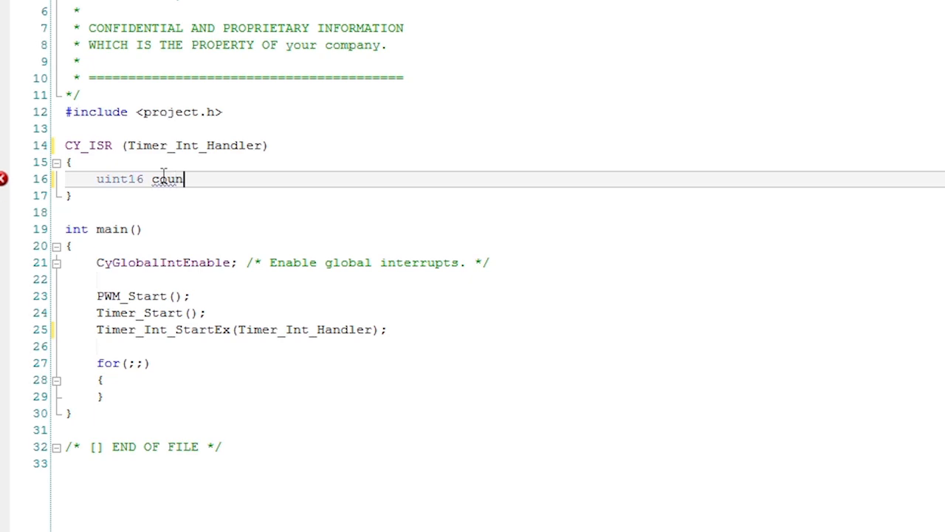
pyautogui.write('ter')
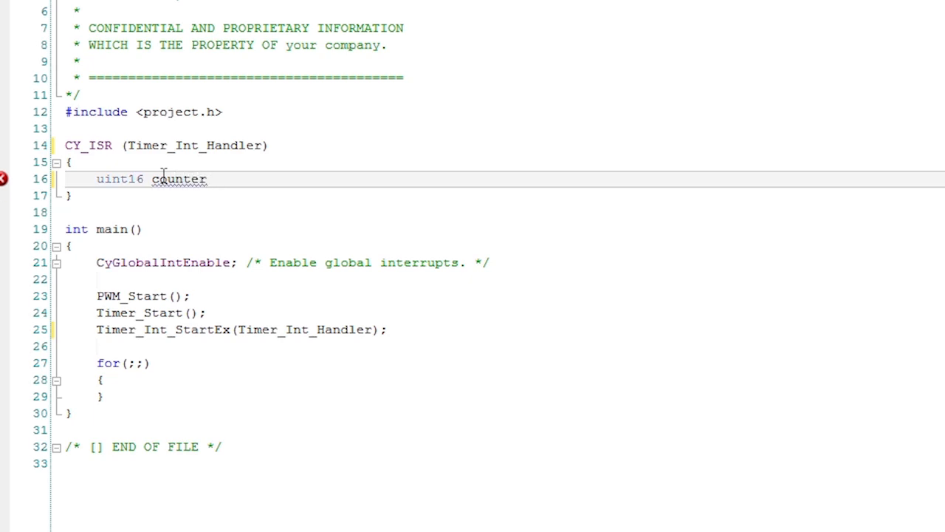
pyautogui.write('= Timer')
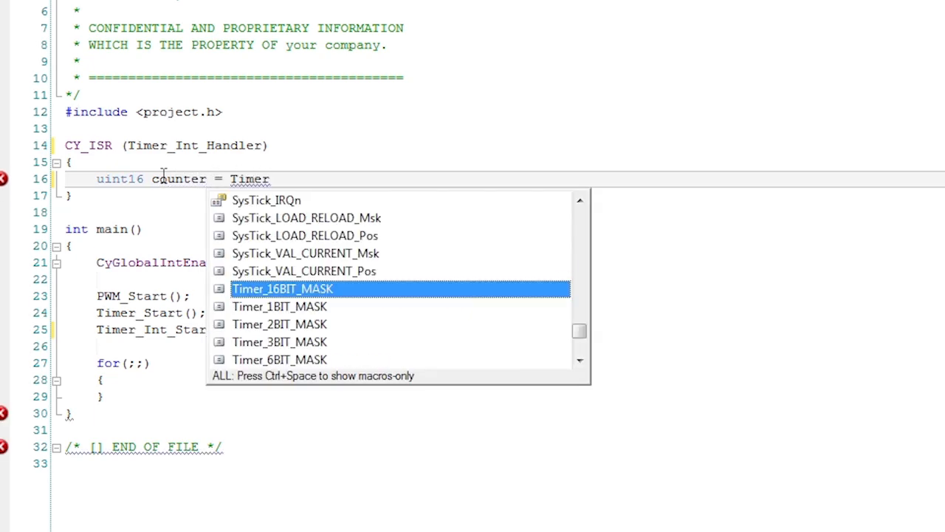
pyautogui.write('_ReadCapture();')
pyautogui.write('if')
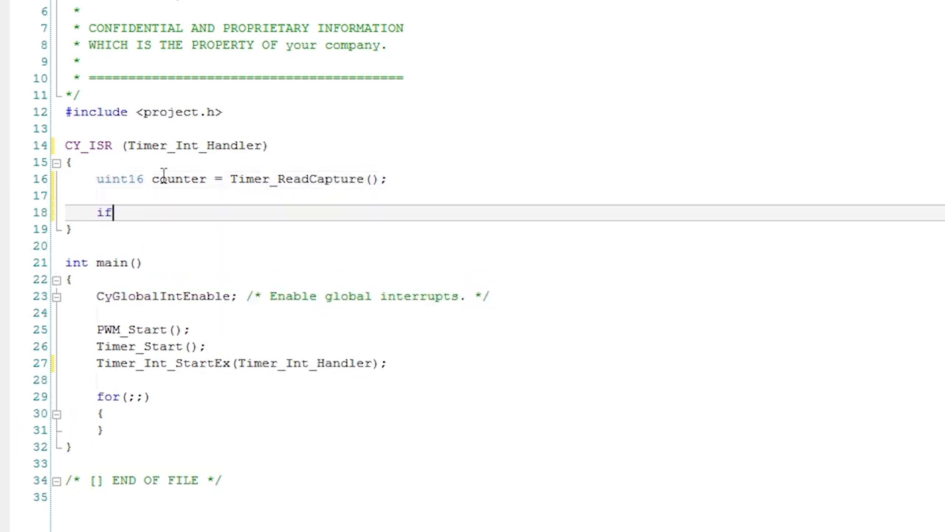
# Step: Clamp counter to 10000 when it exceeds 10000 and pass it to PWM_WriteCompare
pyautogui.write('( counter >')
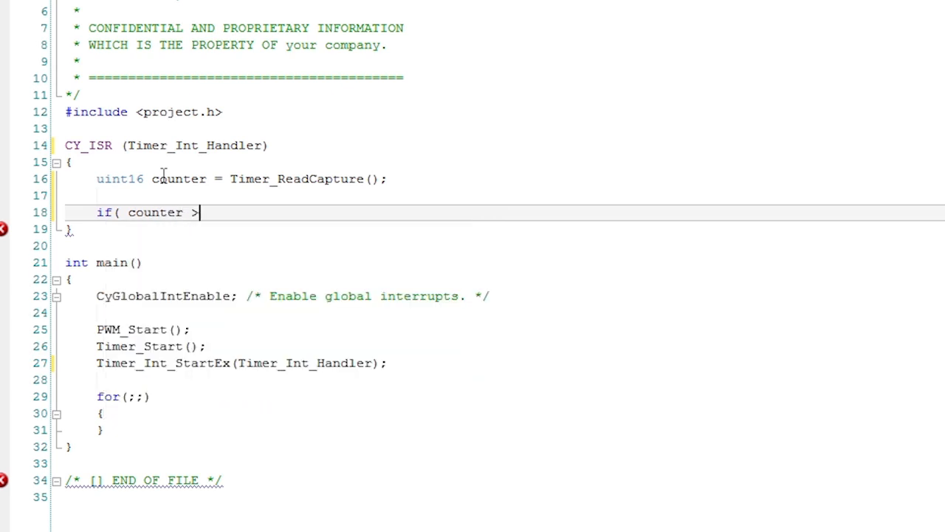
pyautogui.write('10000)')
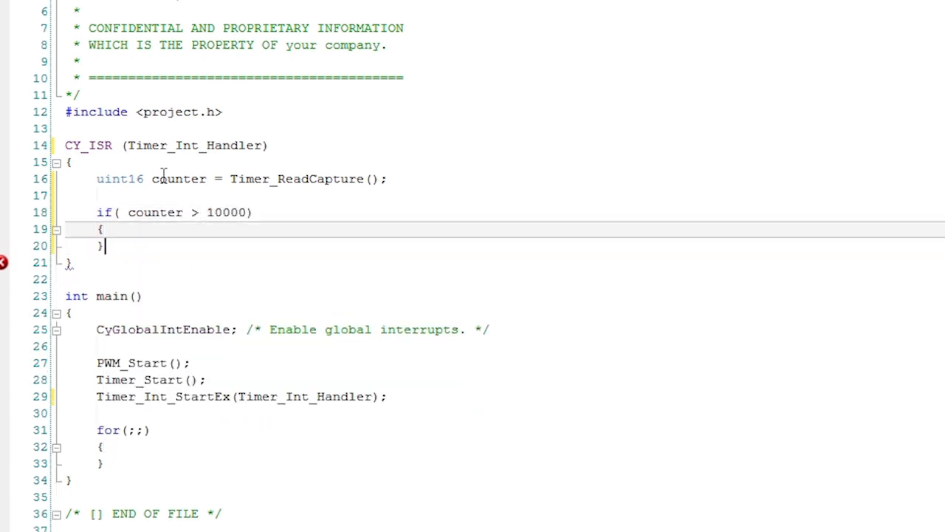
pyautogui.write('c')
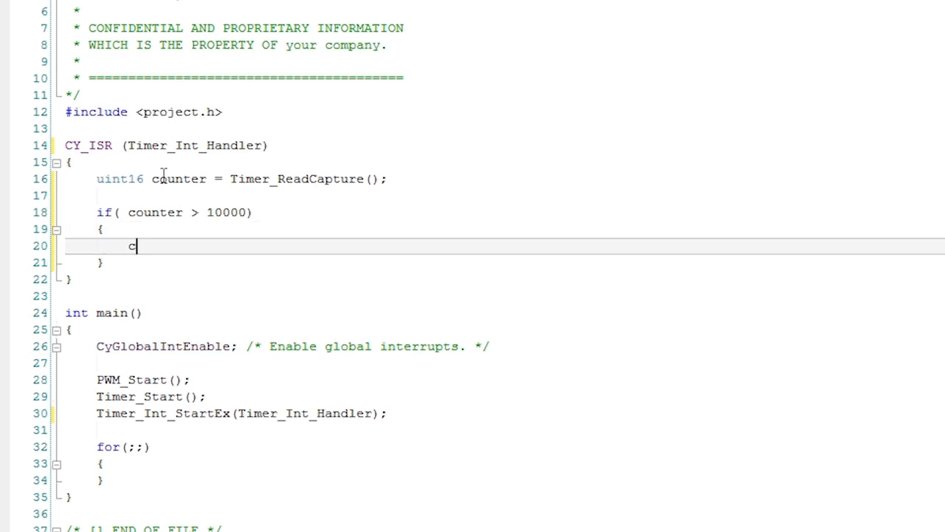
pyautogui.write('ounter =')
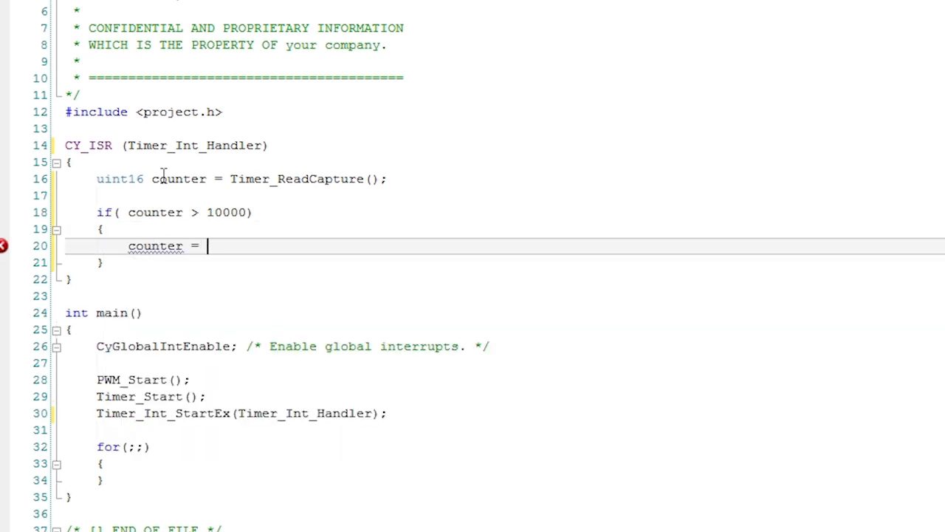
pyautogui.write('10000;')
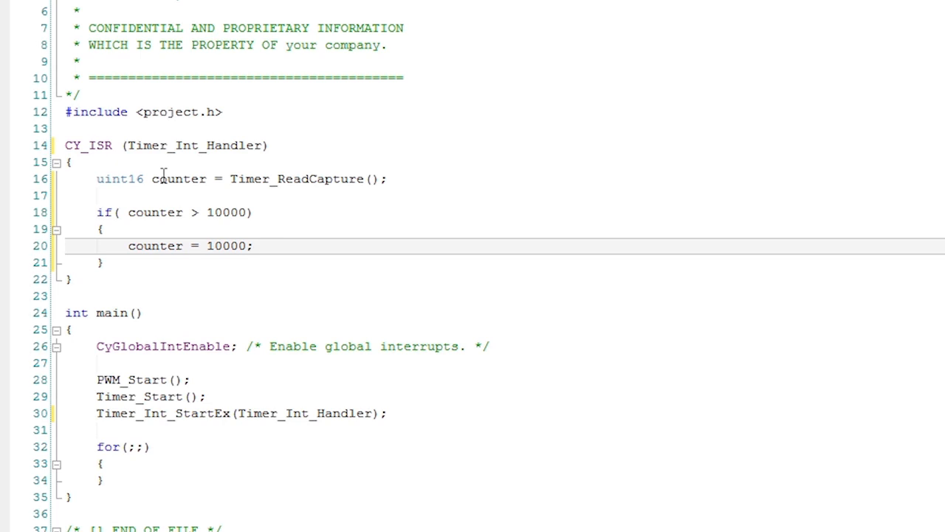
pyautogui.write('P')
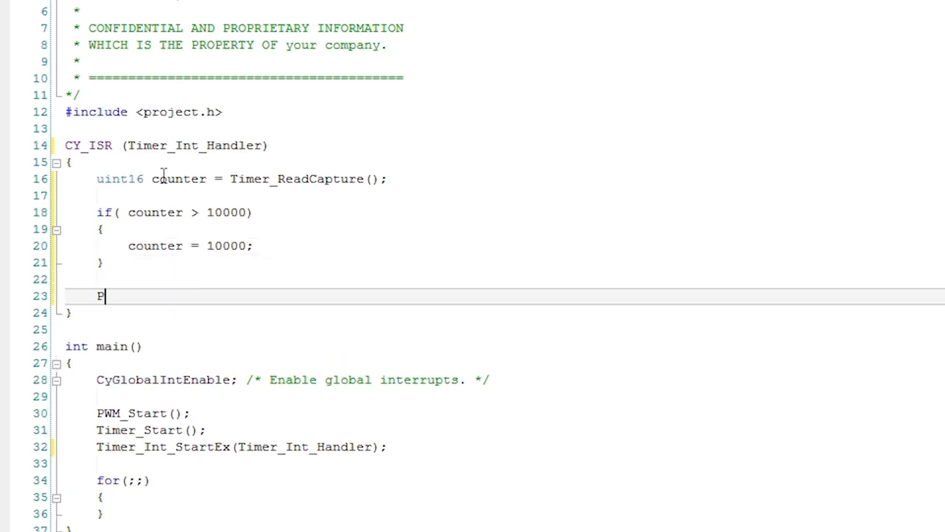
pyautogui.write('WM_WriteCompare')
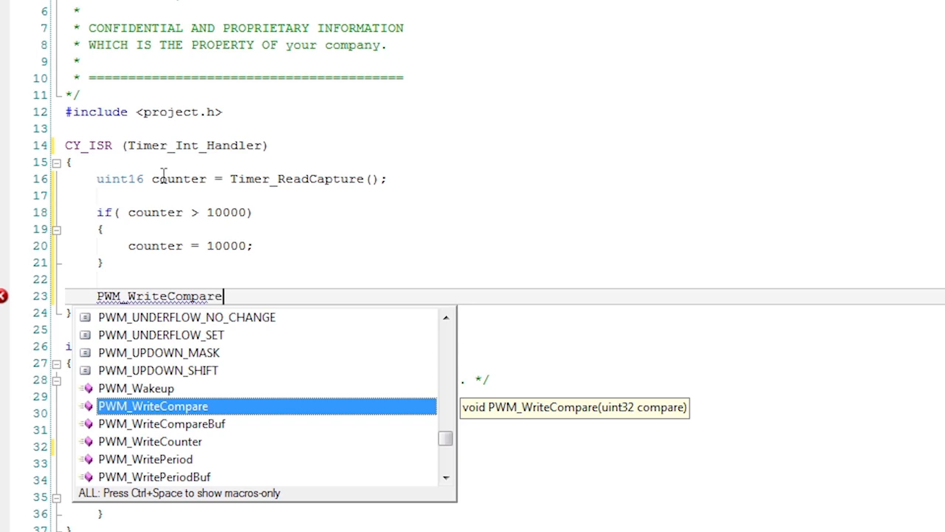
pyautogui.write('(counter);')
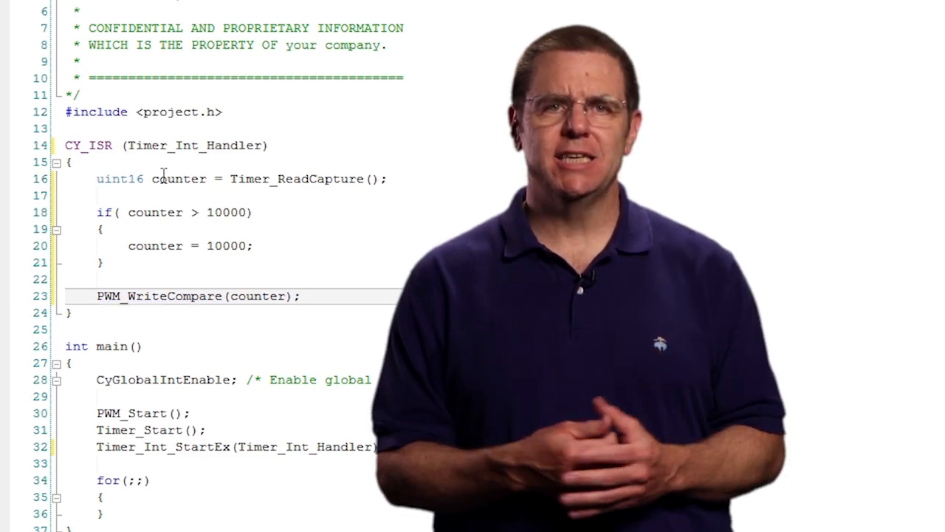
# Step: Add Timer_ClearInterrupt(Timer_INTR_MASK_CC_MATCH) at the end of the handler
pyautogui.write('Timer_Clear')
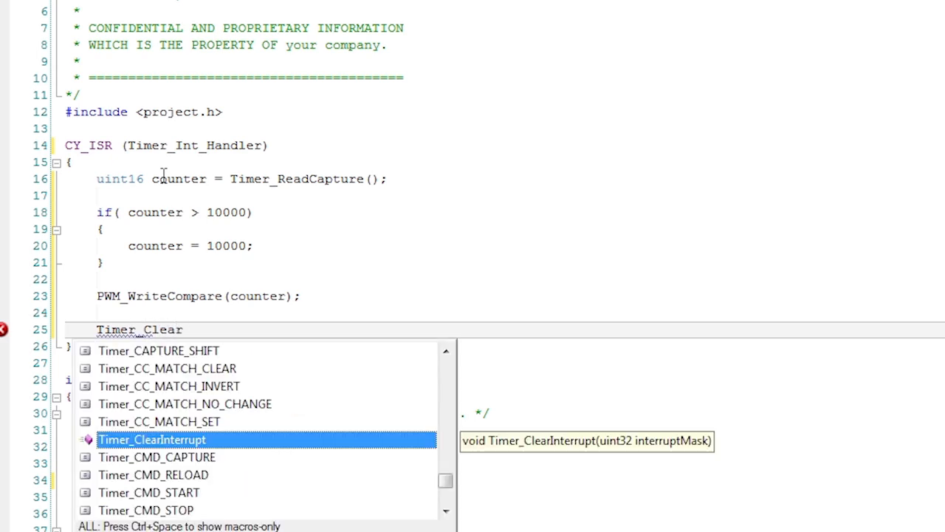
pyautogui.write('Interrupt(Timer_')
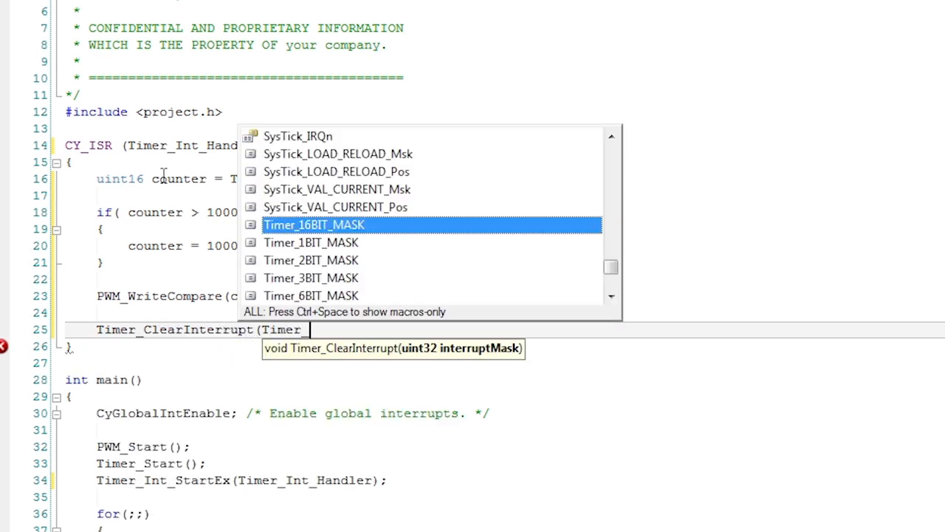
pyautogui.write('INTR')
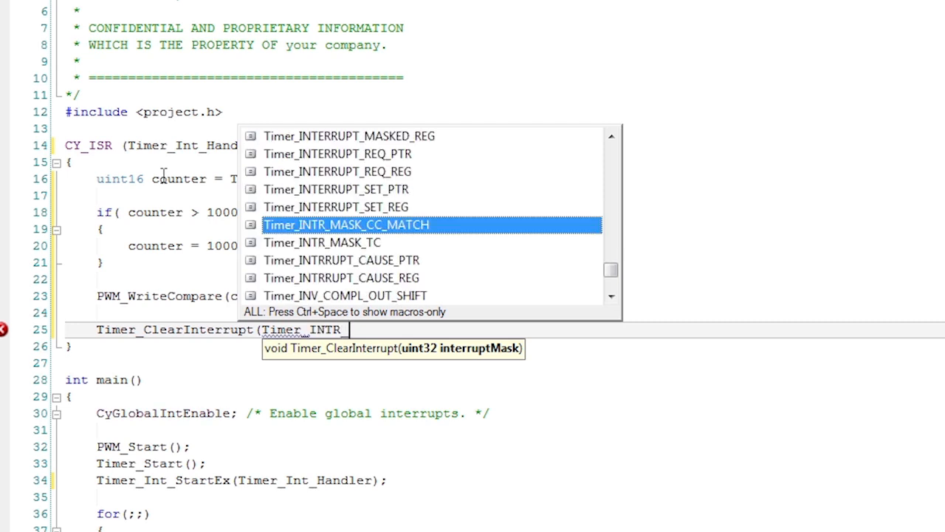
pyautogui.write('_MASK')
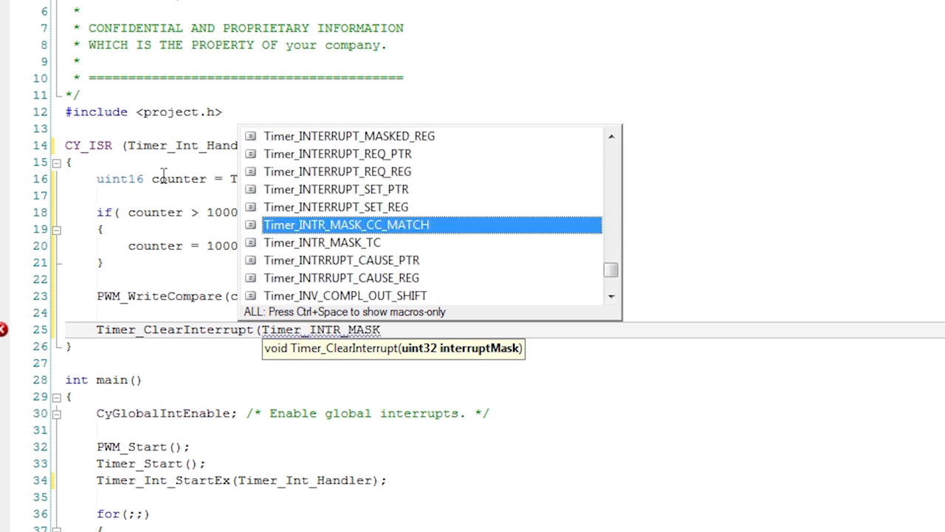
pyautogui.write('CC_M')
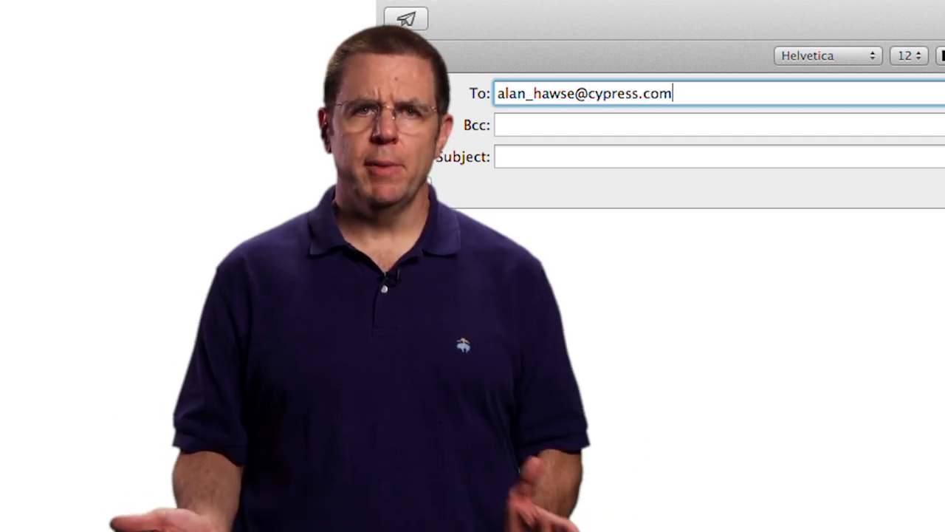
# Step: Enter 'PSoC question' as the message subject
pyautogui.write('PSoC')
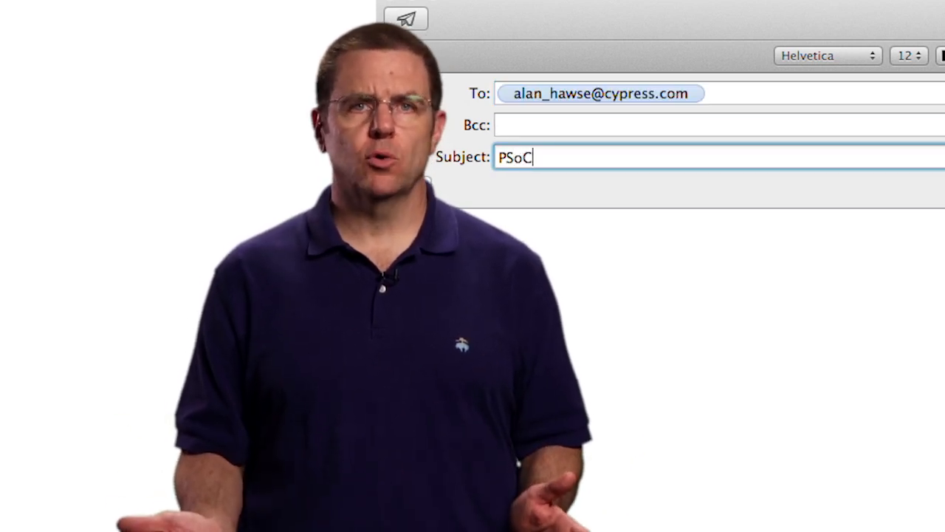
pyautogui.write('question')
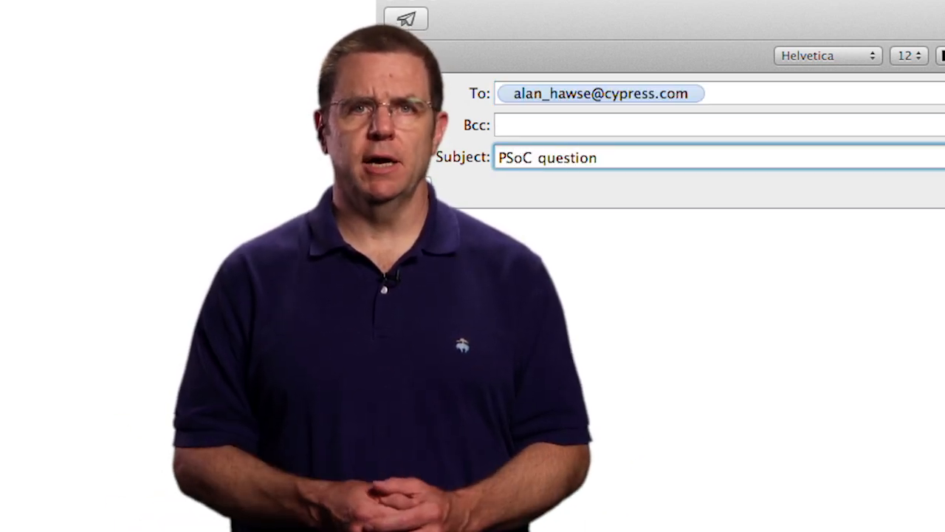